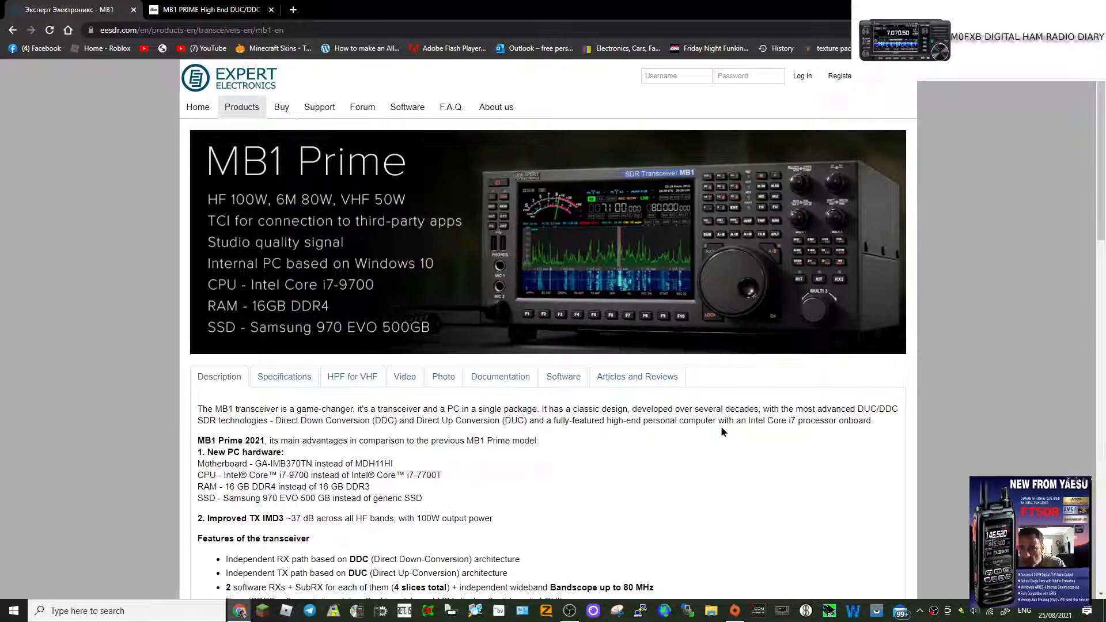
- Scroll down the eesdr.com MB1 Prime page to read the Description feature list
{"action": "scroll", "scroll_direction": "down", "scroll_amount": 3}
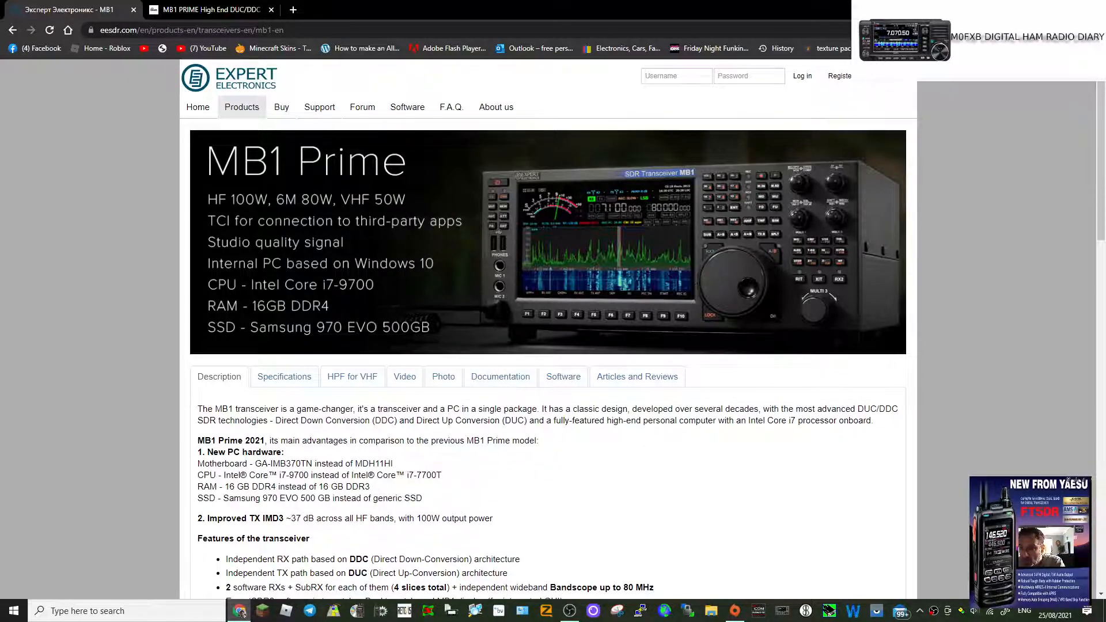
{"action": "scroll", "scroll_direction": "down", "scroll_amount": 3}
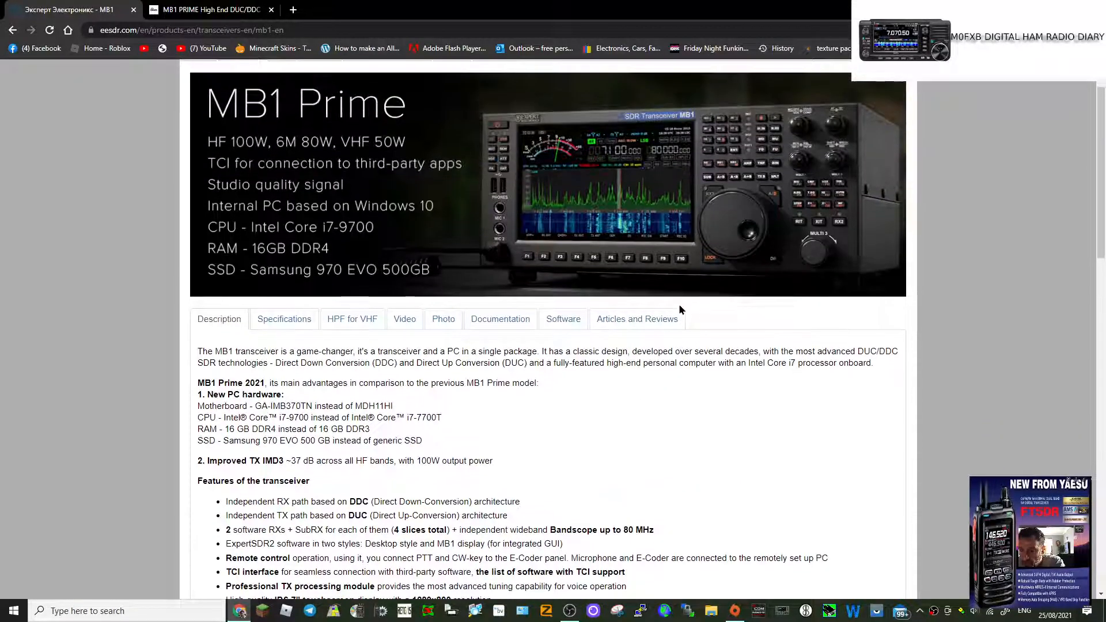
{"action": "scroll", "scroll_direction": "down", "scroll_amount": 3}
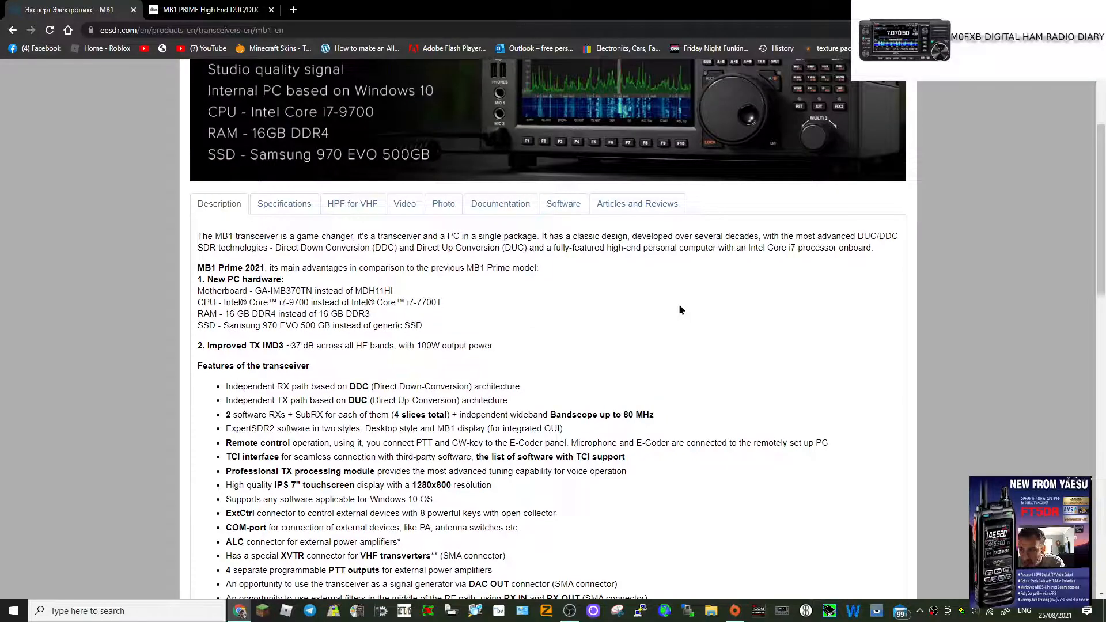
{"action": "scroll", "scroll_direction": "down", "scroll_amount": 3}
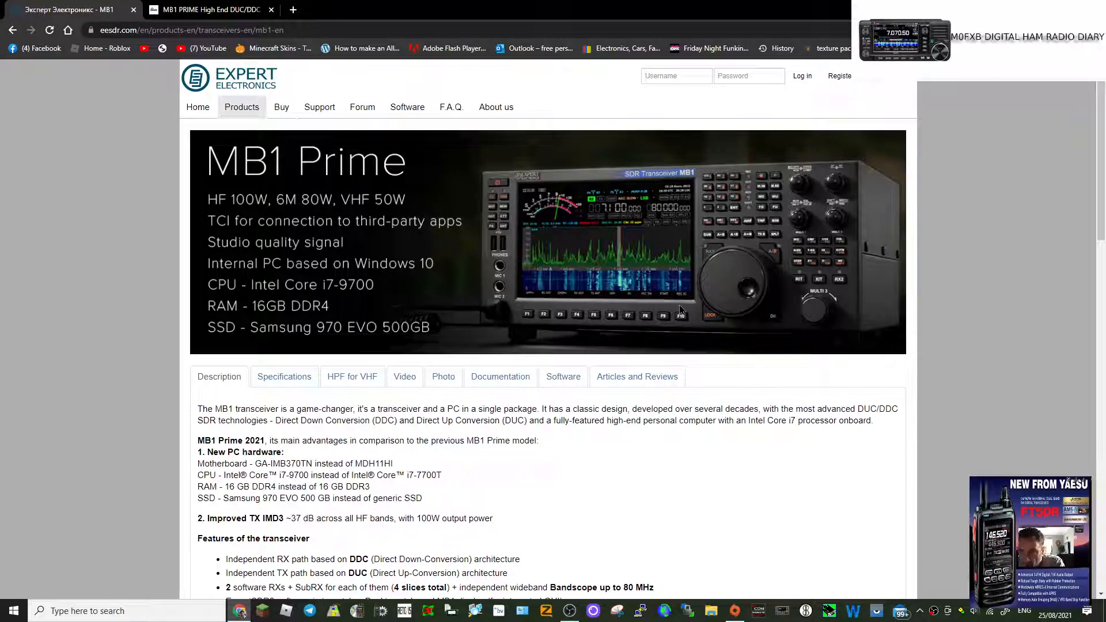
{"action": "scroll", "scroll_direction": "down", "scroll_amount": 3}
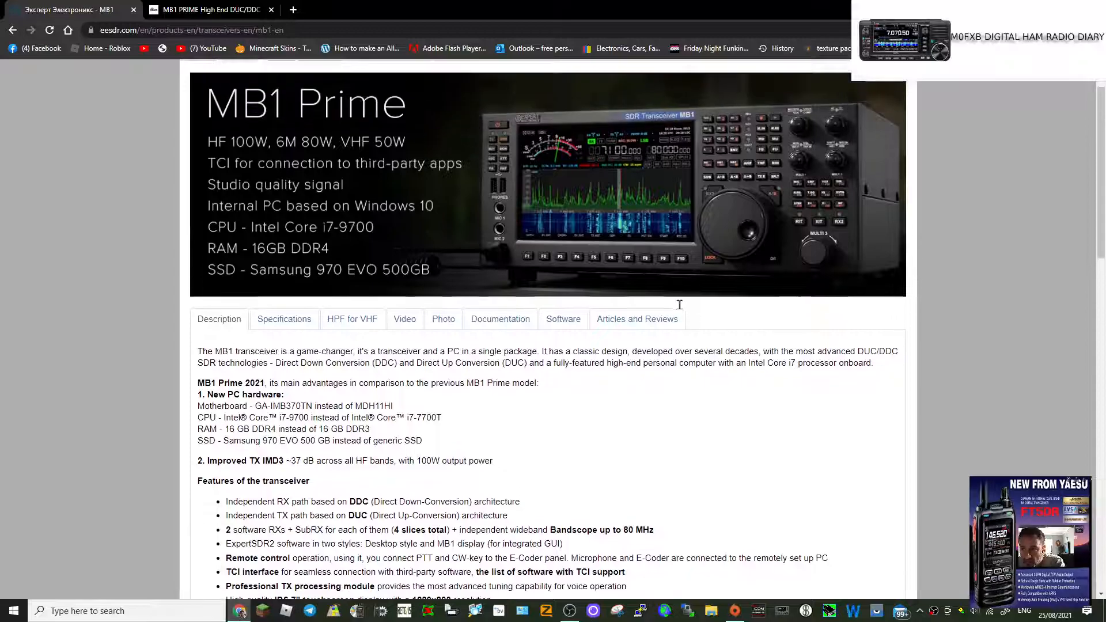
{"action": "scroll", "scroll_direction": "down", "scroll_amount": 3}
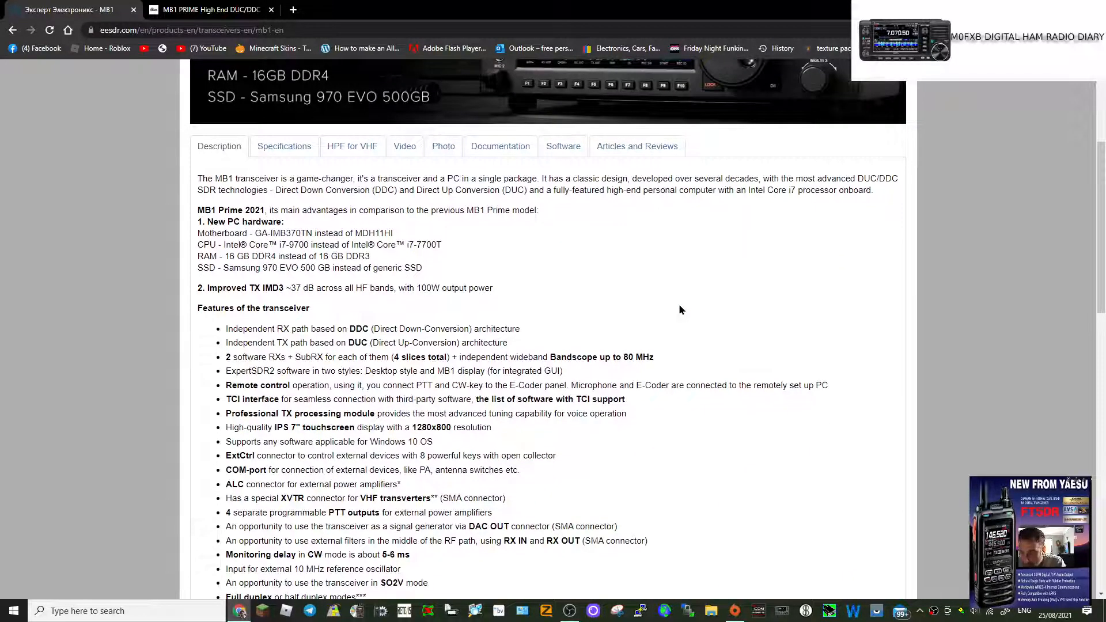
- Review PC capabilities, Application area and Block scheme, then return to the product banner
{"action": "scroll", "scroll_direction": "down", "scroll_amount": 3}
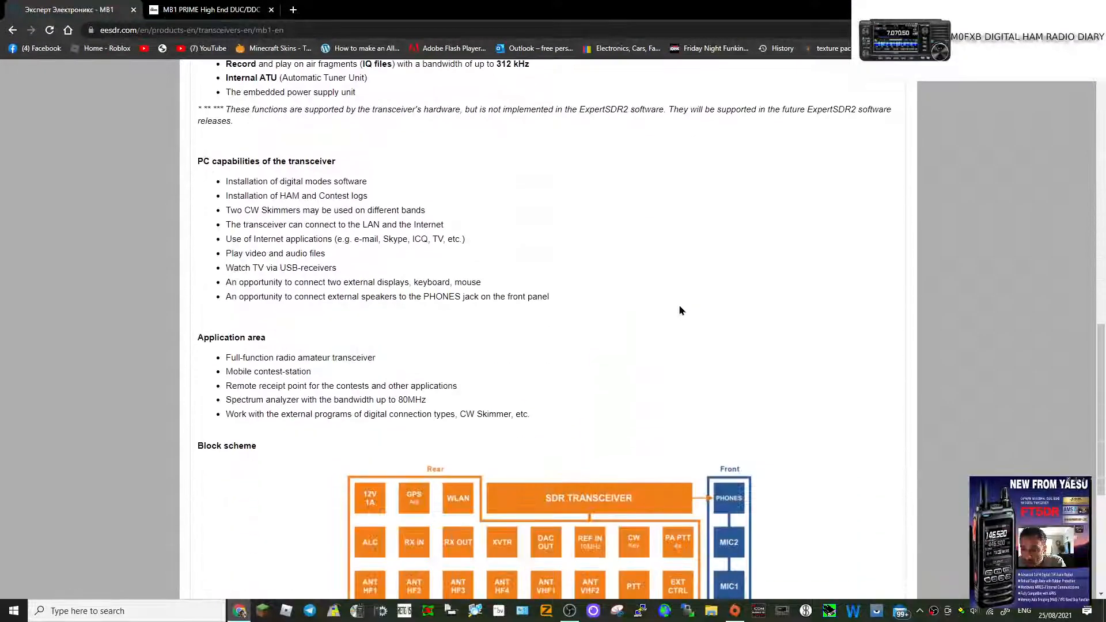
{"action": "scroll", "scroll_direction": "down", "scroll_amount": 3}
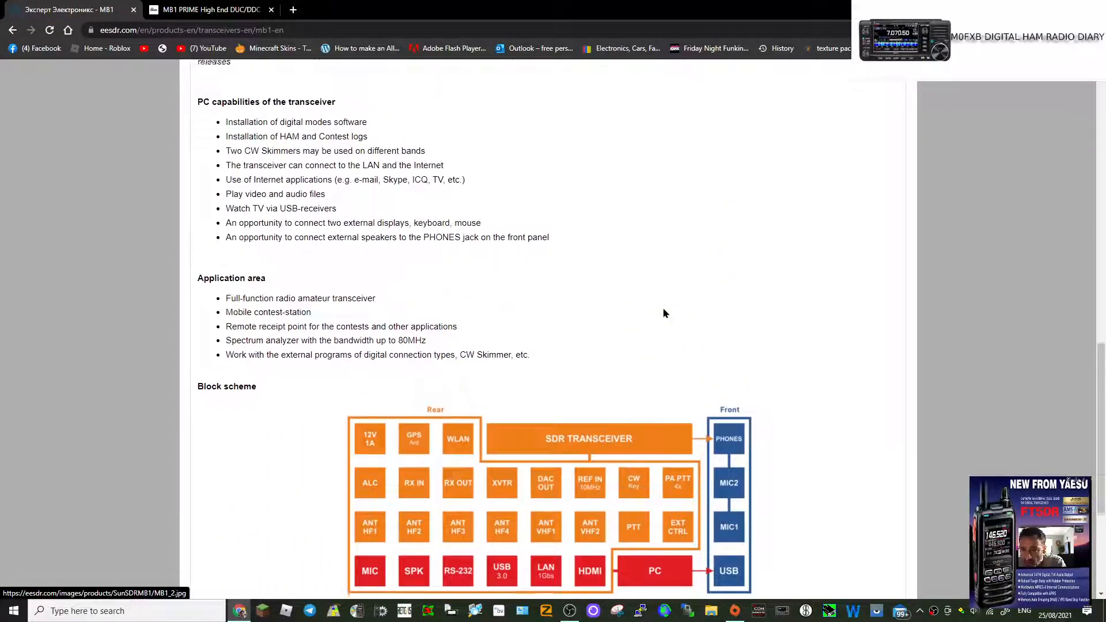
{"action": "scroll", "scroll_direction": "up", "scroll_amount": 3}
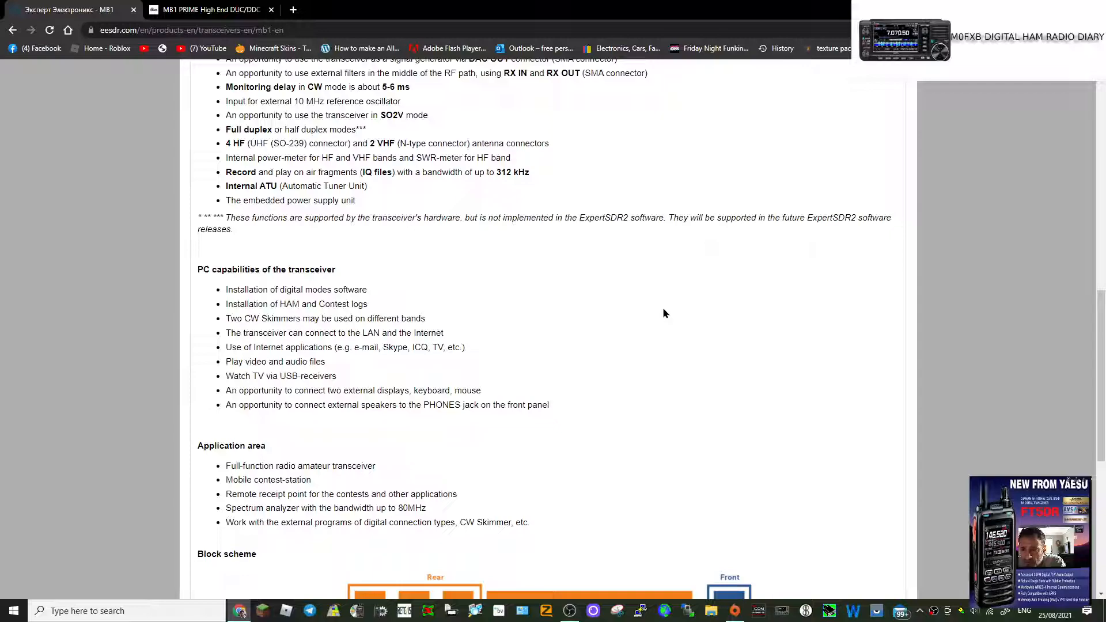
{"action": "scroll", "scroll_direction": "up", "scroll_amount": 3}
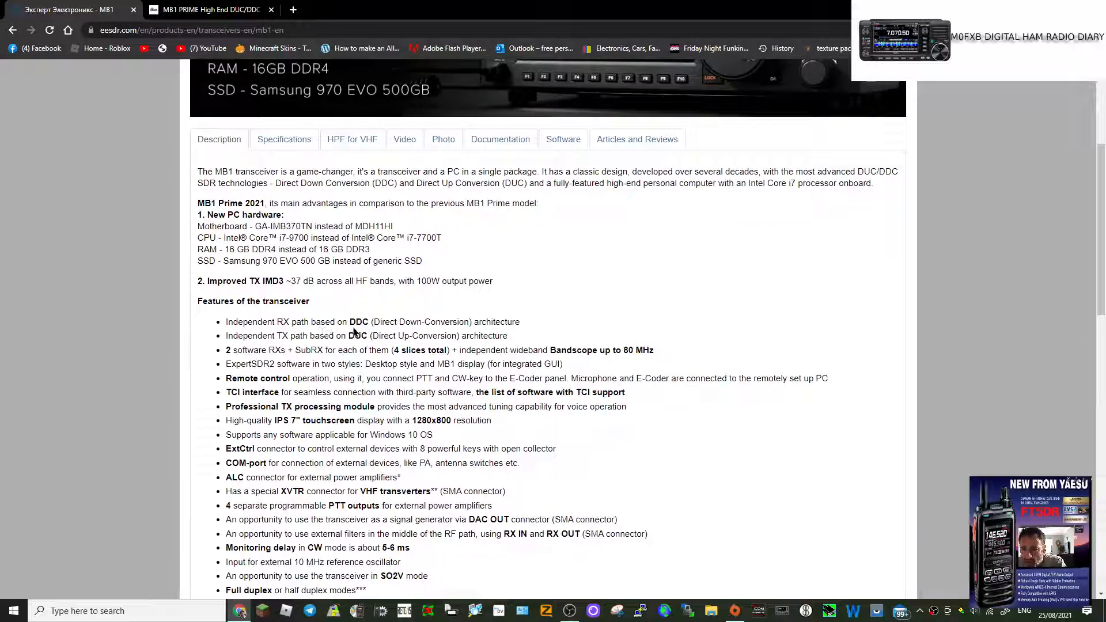
{"action": "mouse_move", "coordinate": [699, 284]}
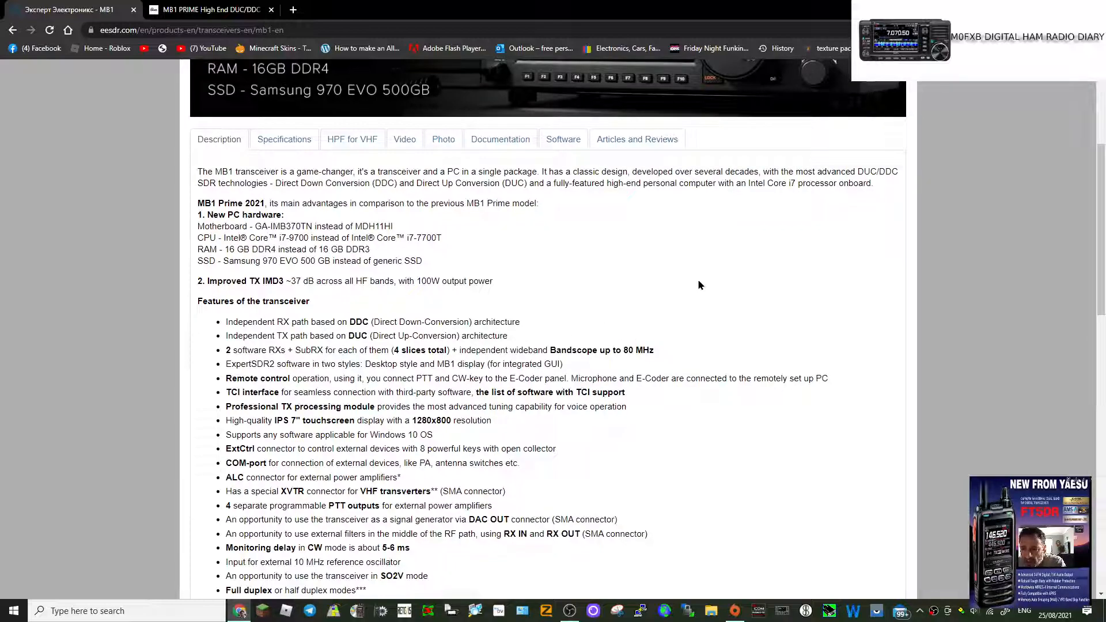
{"action": "scroll", "scroll_direction": "up", "scroll_amount": 3}
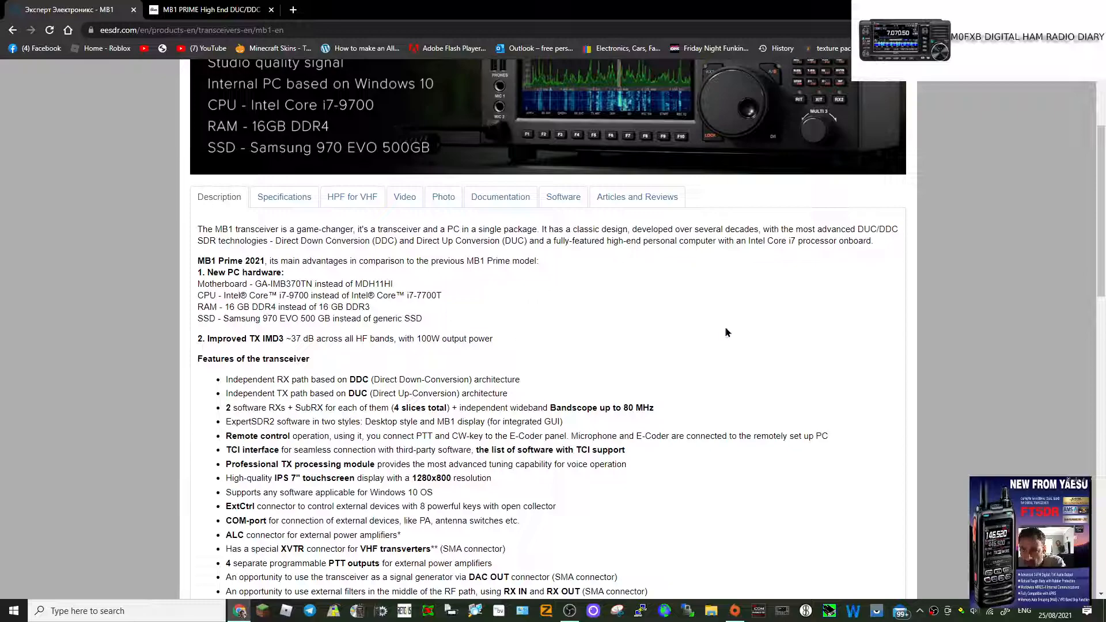
{"action": "scroll", "scroll_direction": "up", "scroll_amount": 3}
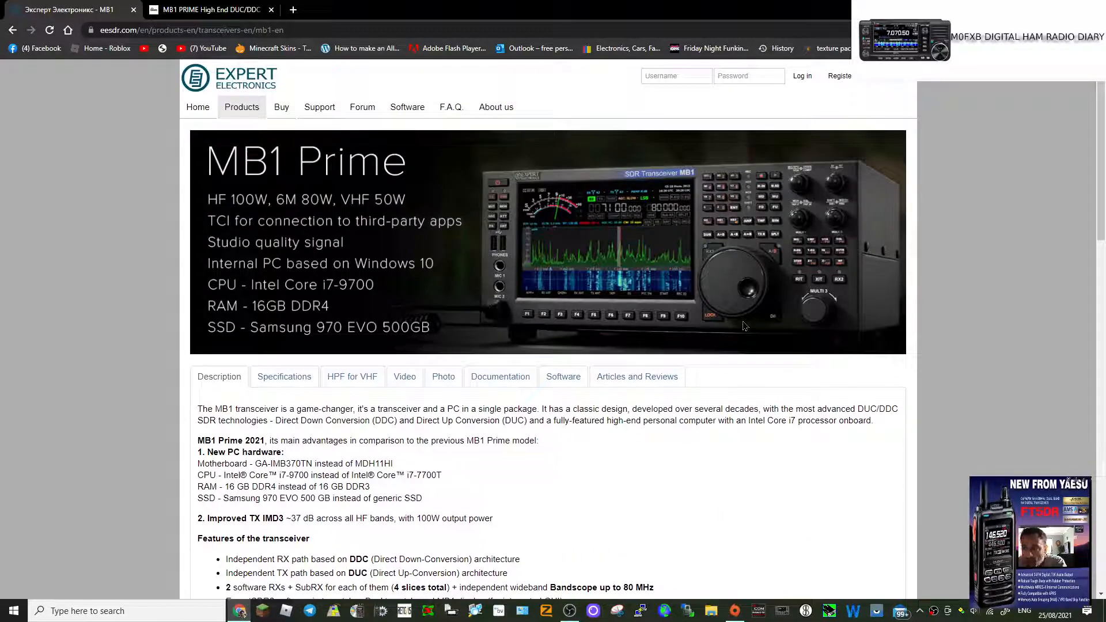
- Scroll the sunsdr.eu MB1 PRIME page past the promo video to the December 2020 upgrades and MB1 Features
{"action": "scroll", "scroll_direction": "down", "scroll_amount": 3}
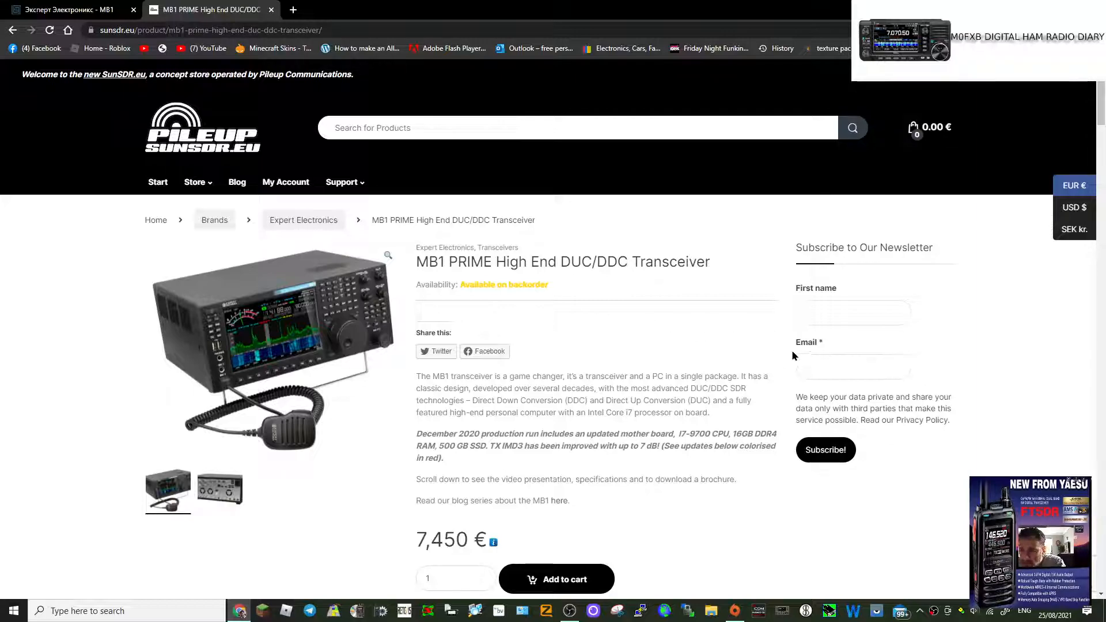
{"action": "scroll", "scroll_direction": "down", "scroll_amount": 3}
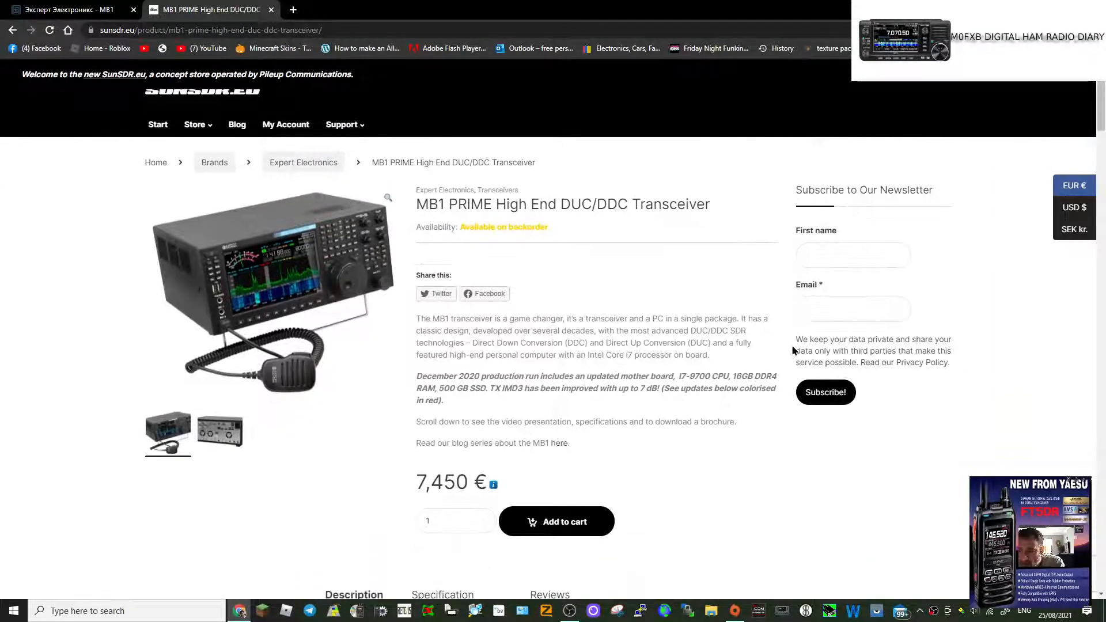
{"action": "scroll", "scroll_direction": "down", "scroll_amount": 3}
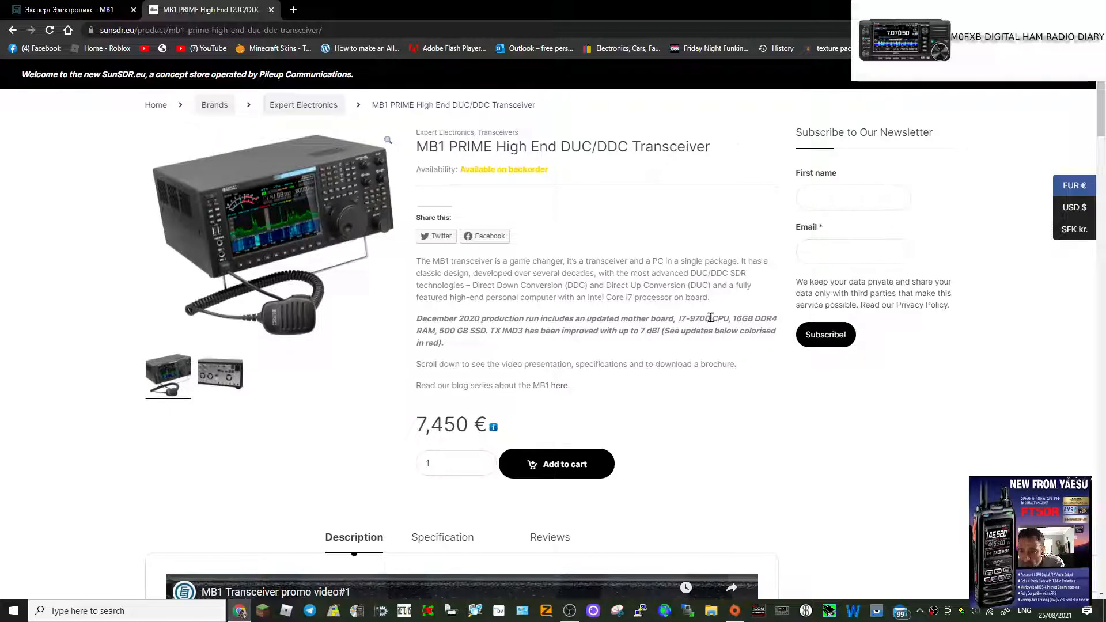
{"action": "scroll", "scroll_direction": "down", "scroll_amount": 3}
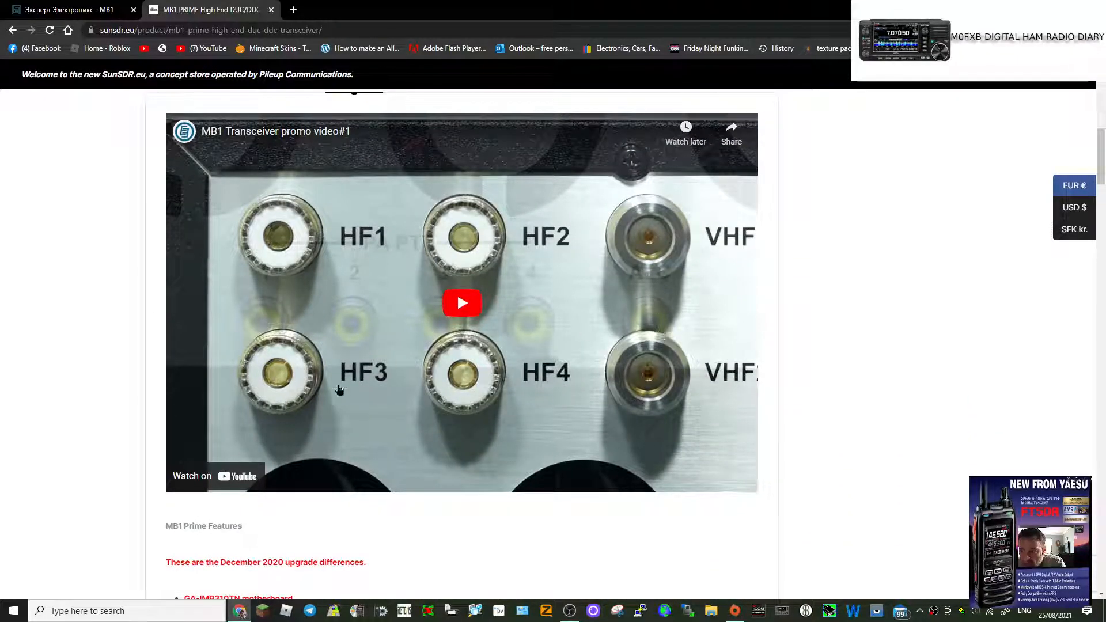
{"action": "mouse_move", "coordinate": [558, 362]}
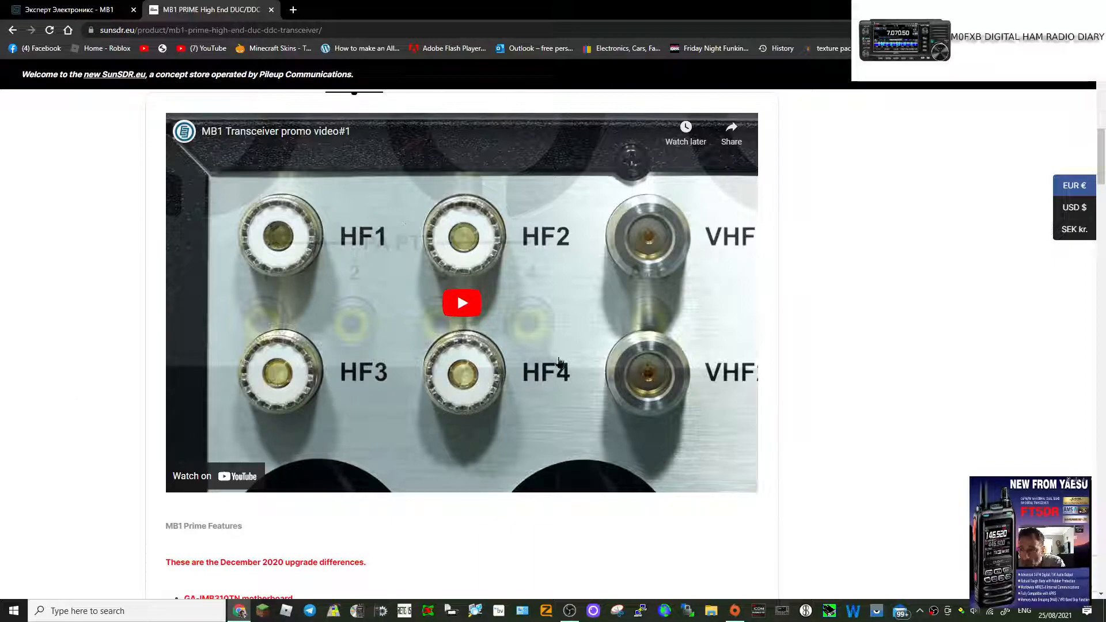
{"action": "scroll", "scroll_direction": "down", "scroll_amount": 3}
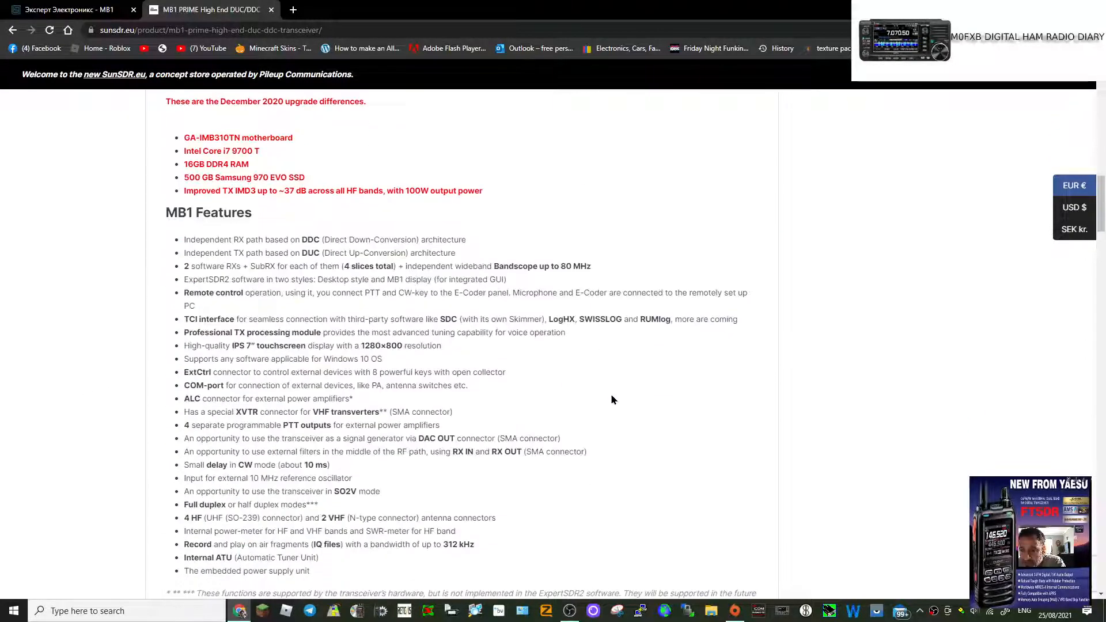
- Scroll past Applications, Specifications and In the Box to Pascal VA2PV's MB1 Video Review
{"action": "scroll", "scroll_direction": "up", "scroll_amount": 3}
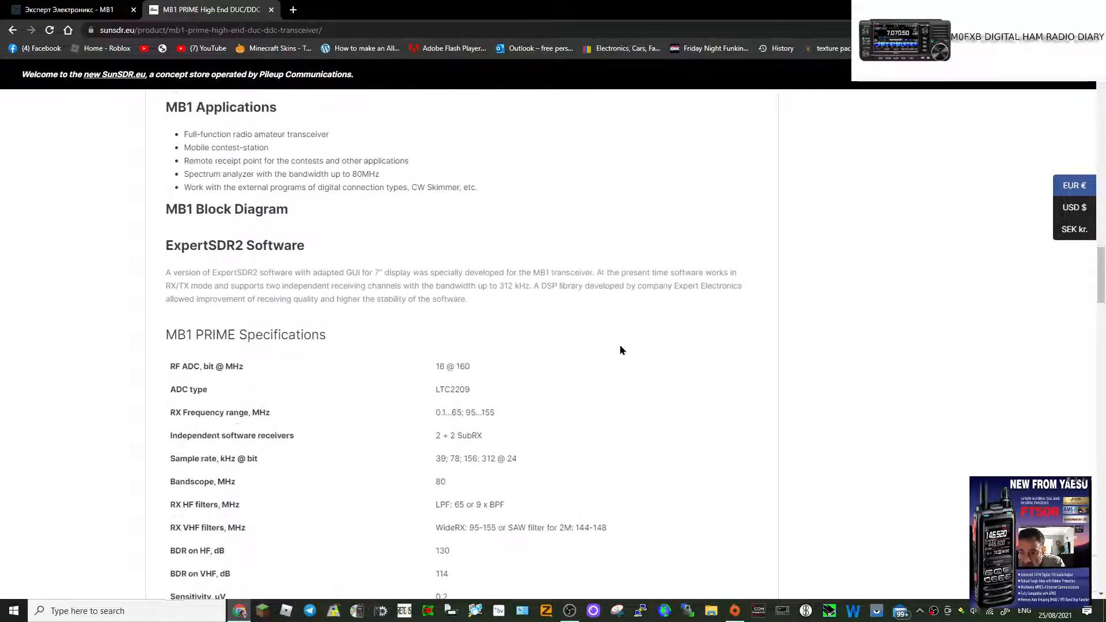
{"action": "scroll", "scroll_direction": "down", "scroll_amount": 3}
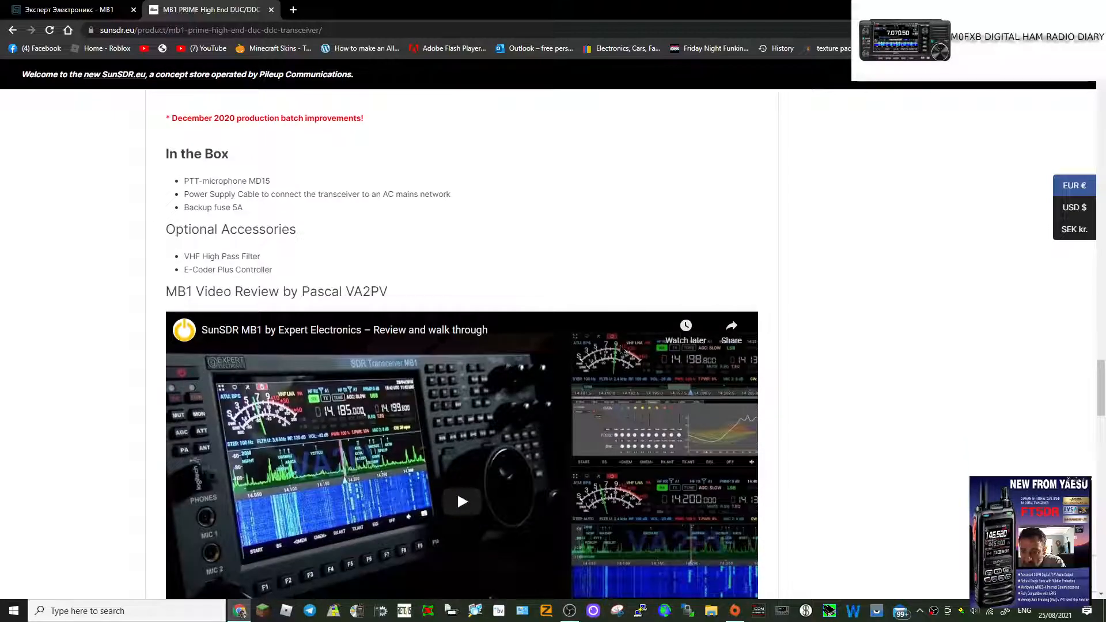
{"action": "scroll", "scroll_direction": "down", "scroll_amount": 3}
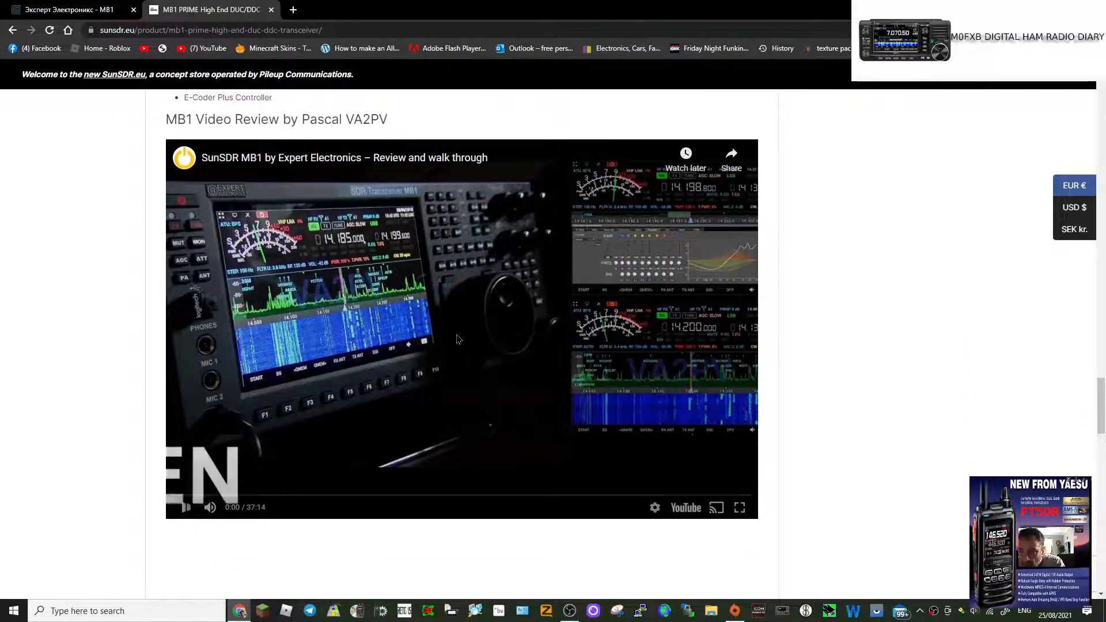
- Play the embedded MB1 review video and skip ahead past the five-minute mark
{"action": "left_click", "coordinate": [186, 507]}
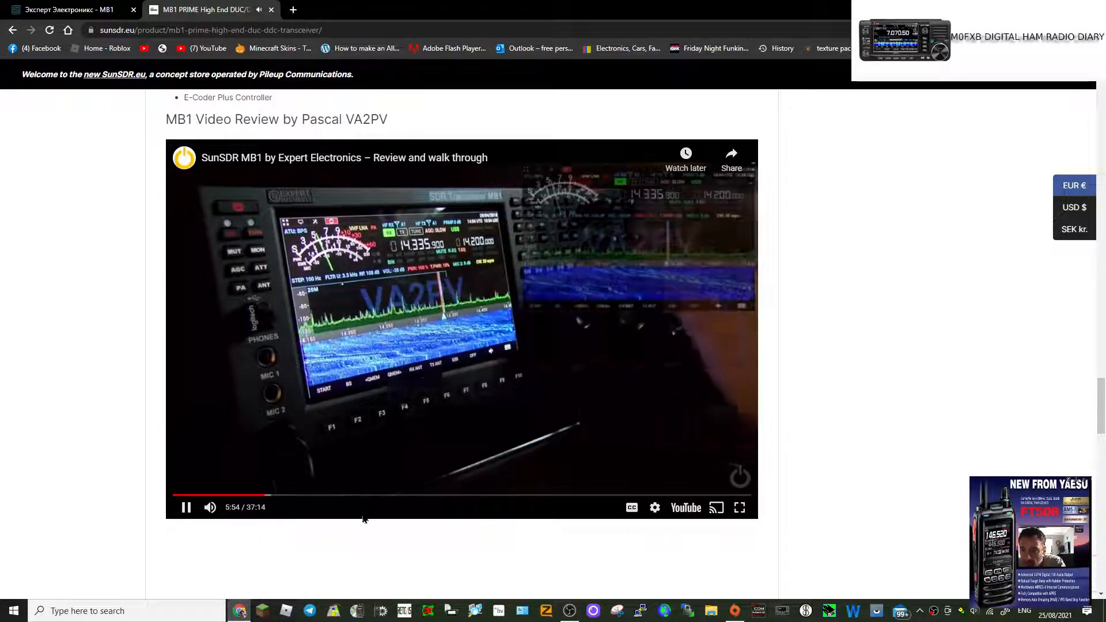
{"action": "left_click", "coordinate": [739, 507]}
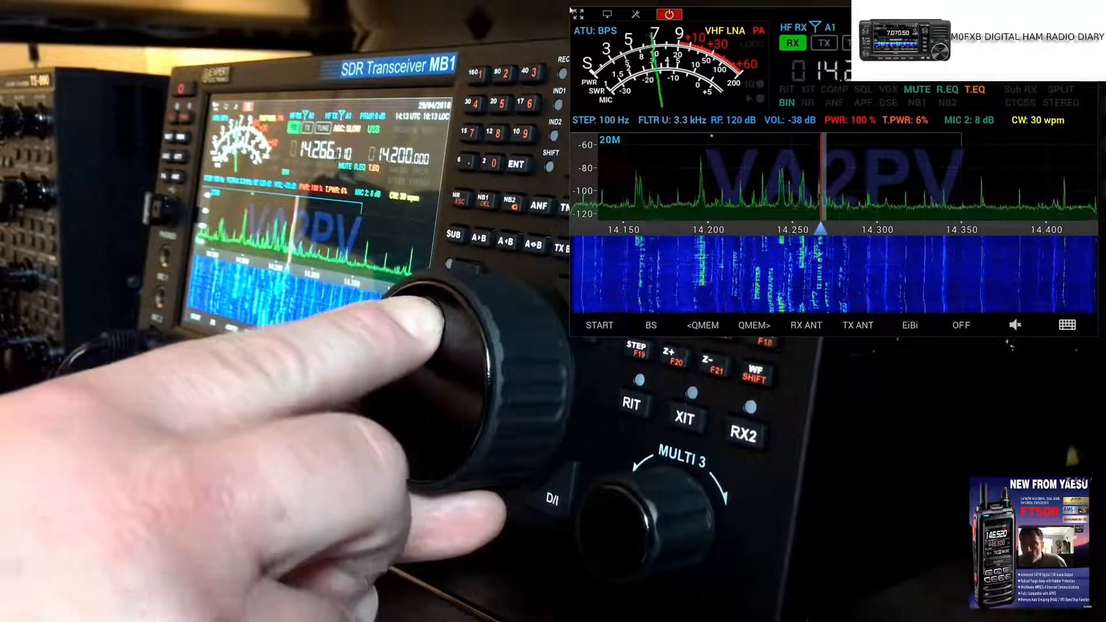
{"action": "mouse_move", "coordinate": [797, 366]}
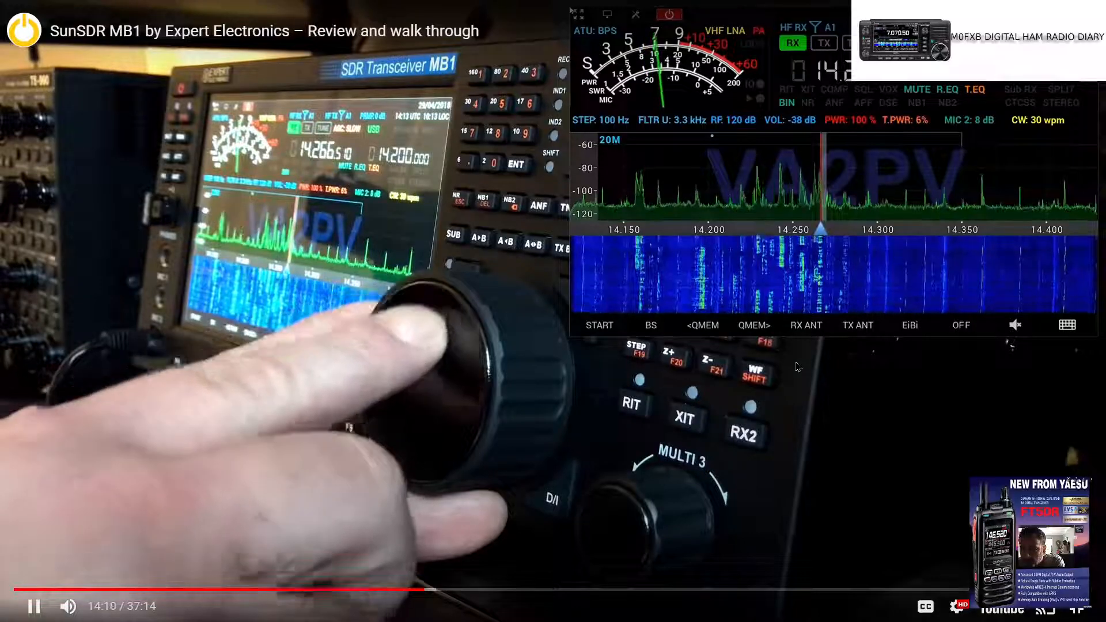